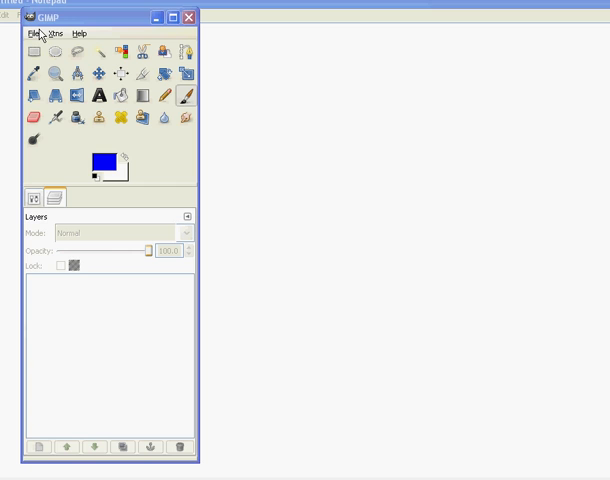
mouse_move(68, 22)
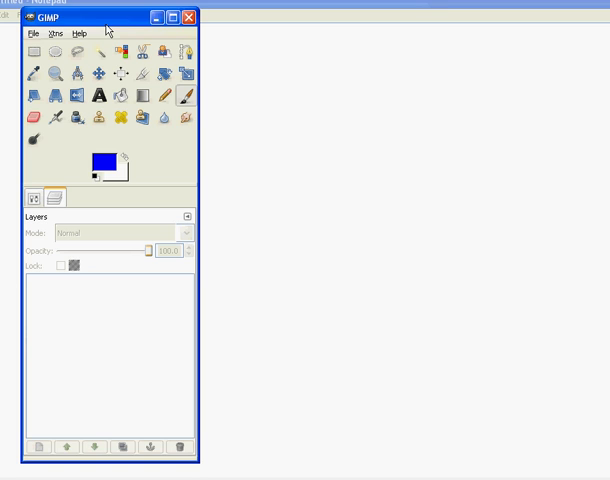
mouse_move(186, 378)
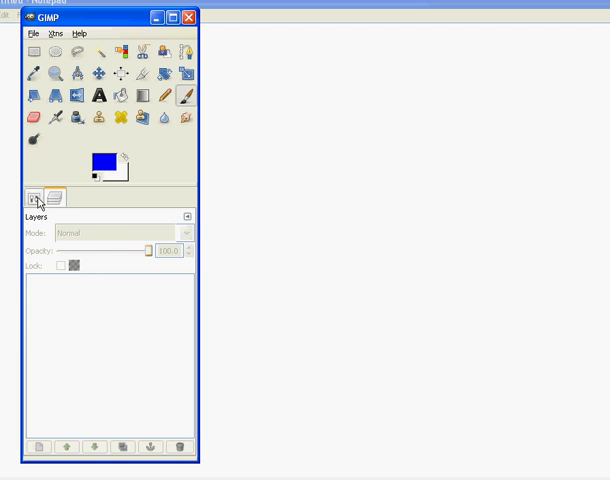
Show Tool Options in the dock and select the Text tool (Sans, 18 px).
click(32, 196)
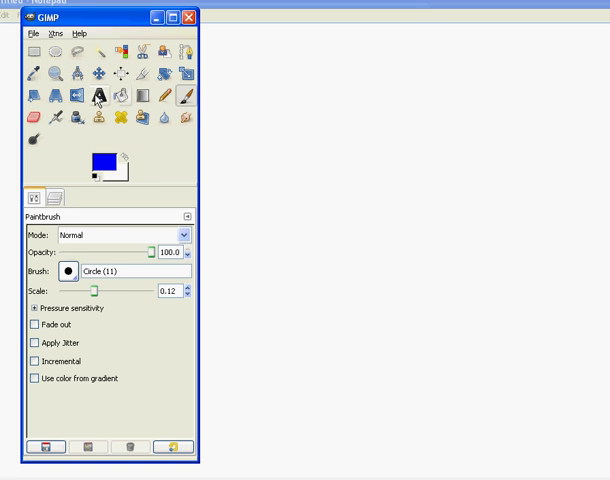
click(102, 96)
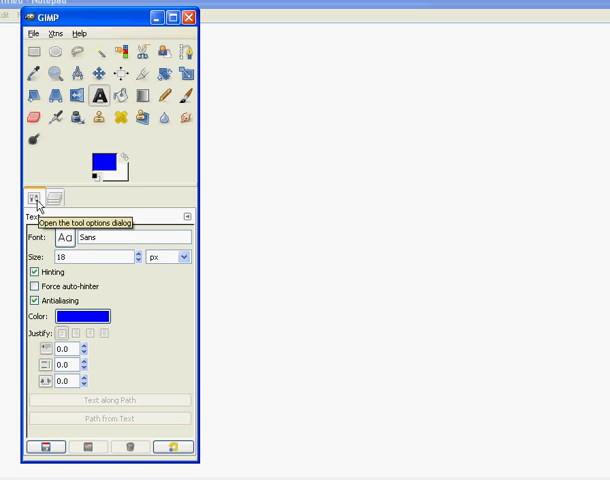
mouse_move(94, 298)
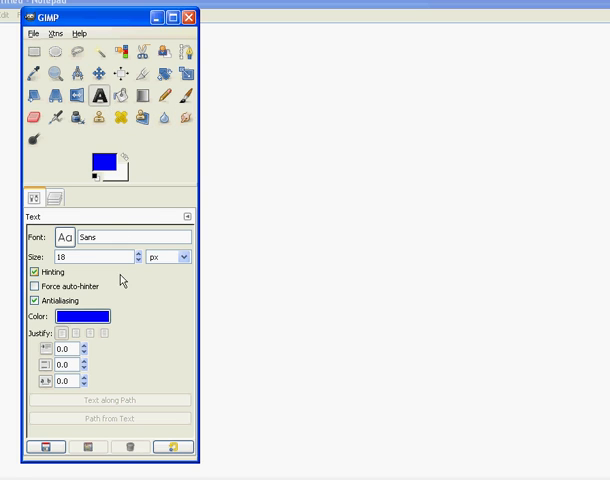
mouse_move(336, 196)
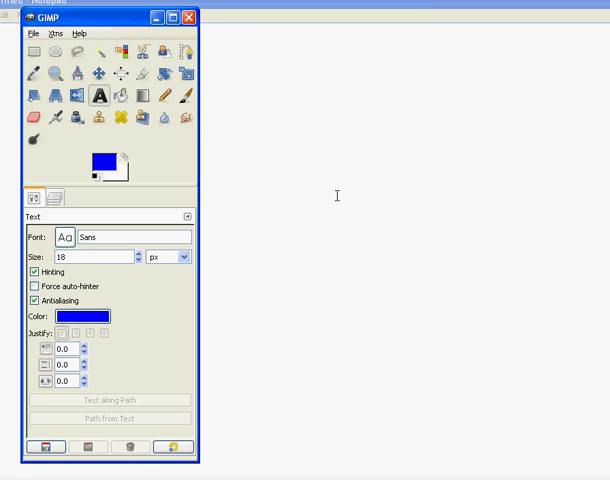
mouse_move(428, 264)
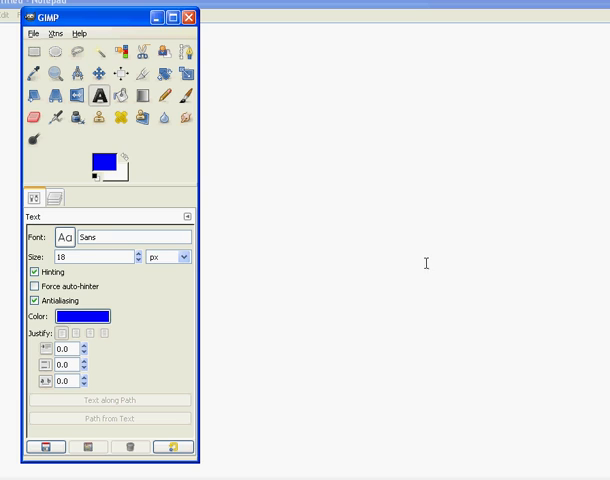
mouse_move(304, 180)
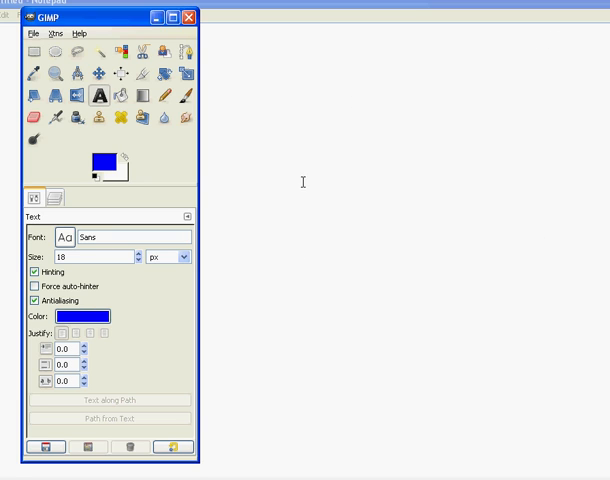
mouse_move(140, 322)
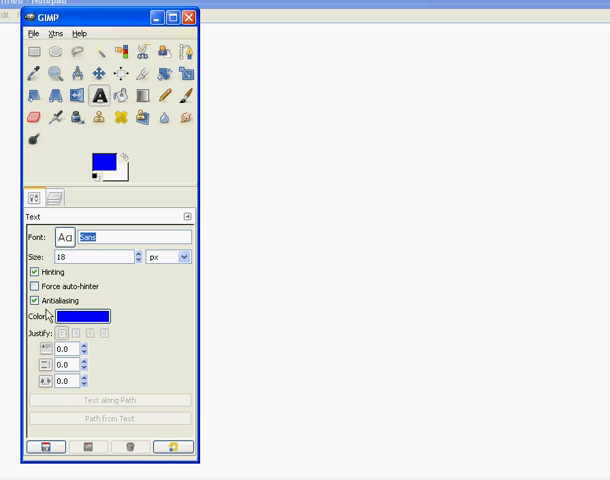
mouse_move(98, 358)
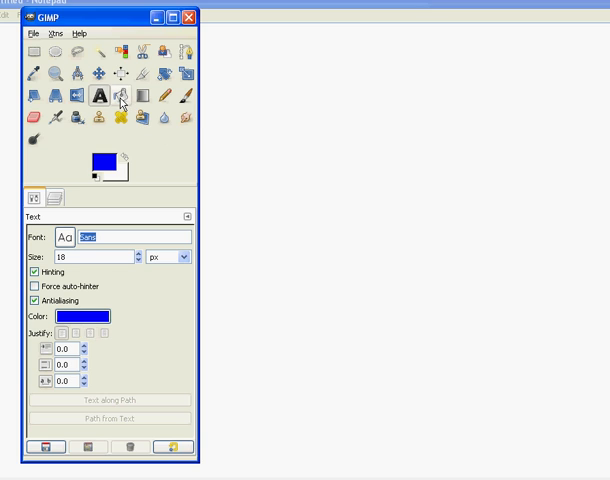
mouse_move(120, 92)
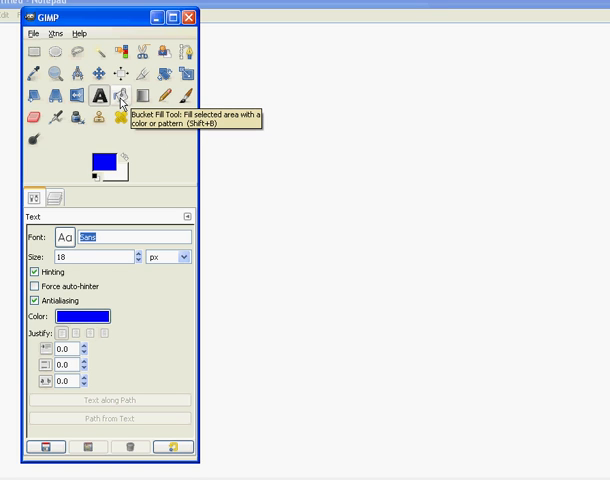
Try Bucket Fill and Blend, then choose the Paintbrush with brush scale 0.50.
click(122, 100)
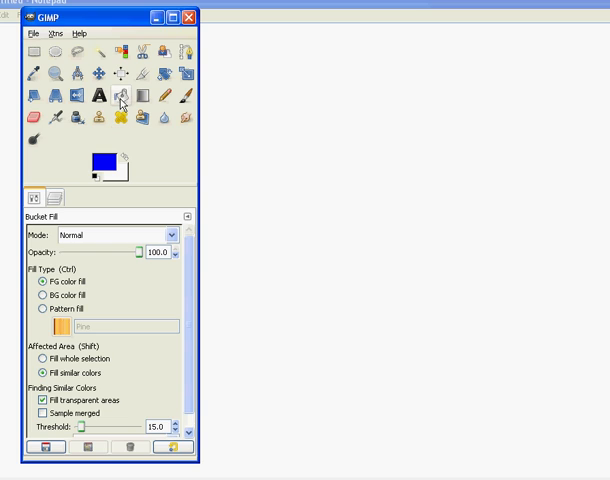
click(170, 96)
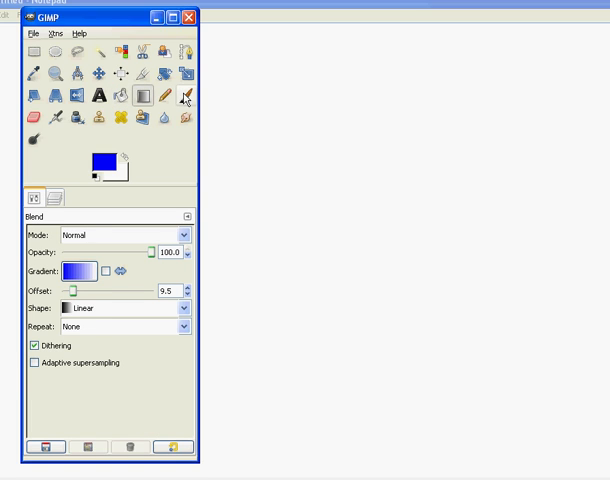
click(172, 96)
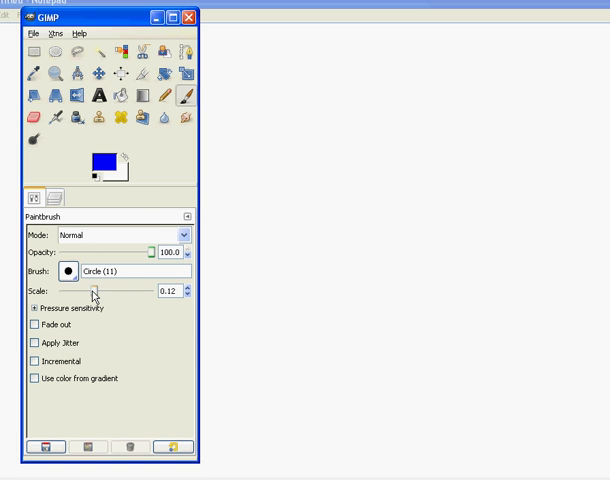
drag(94, 292, 128, 292)
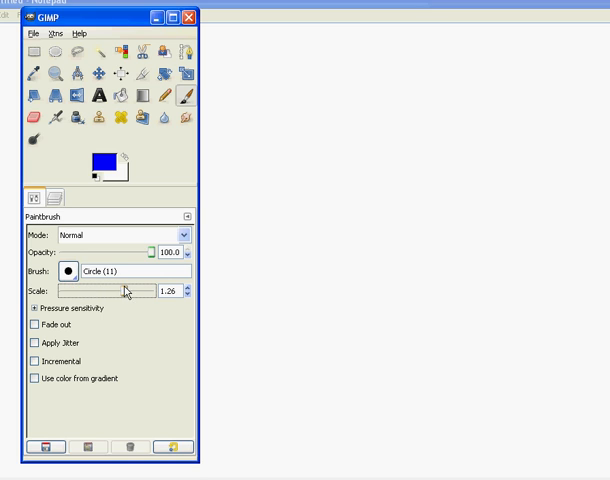
click(66, 270)
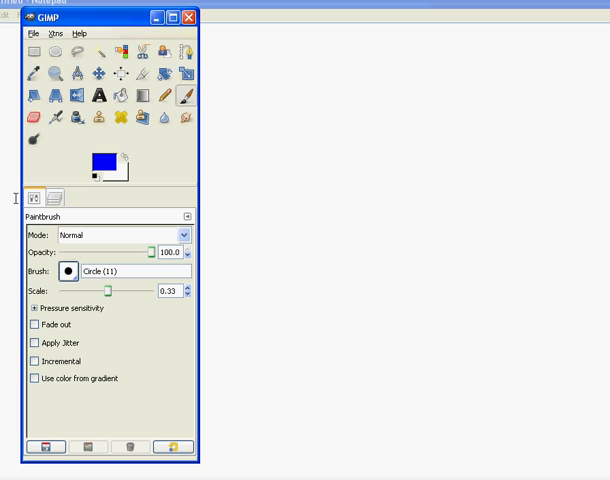
mouse_move(56, 198)
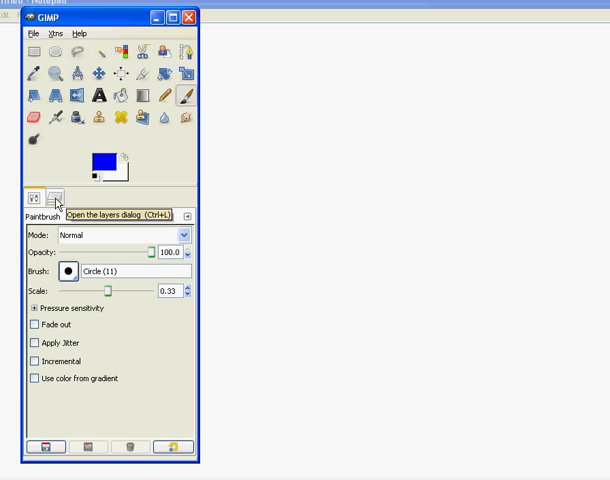
Glance at the Layers tab, return to Tool Options and bring up the dock's Add Tab menu.
click(52, 196)
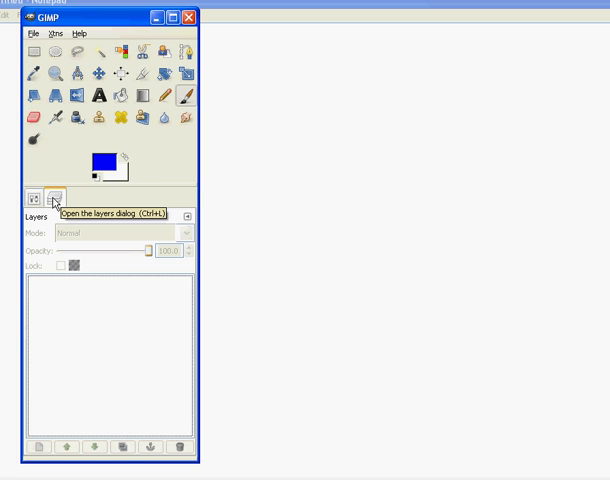
mouse_move(114, 206)
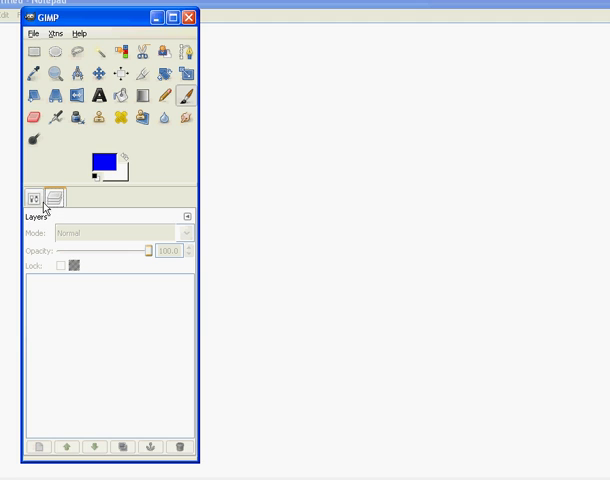
mouse_move(60, 220)
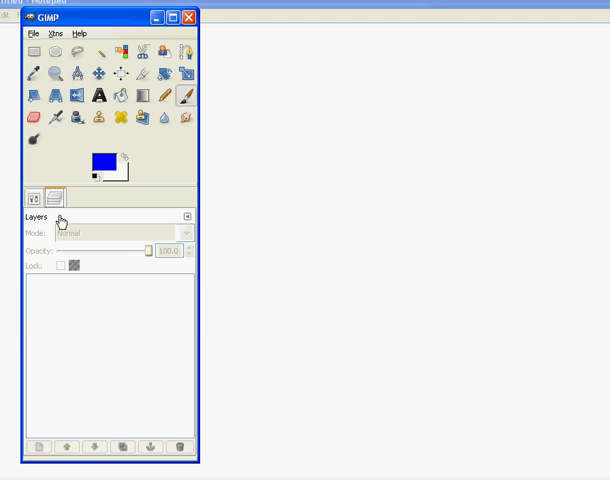
click(38, 196)
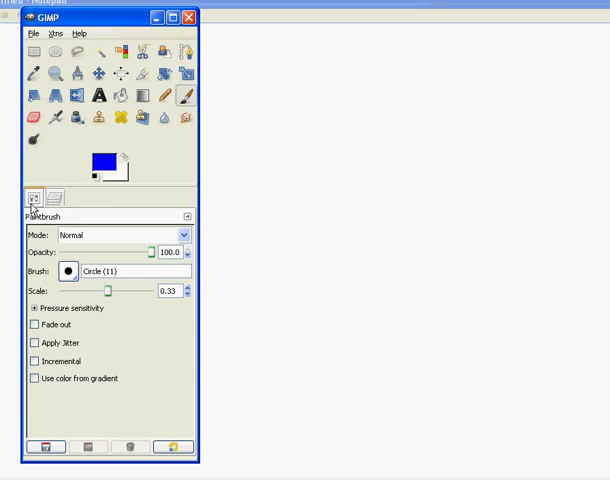
mouse_move(96, 320)
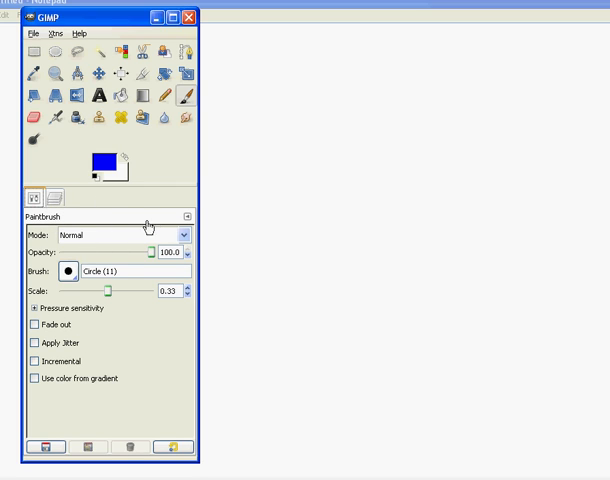
click(188, 216)
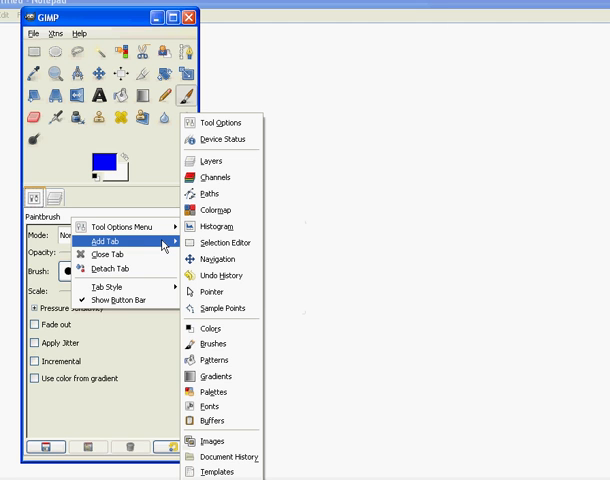
mouse_move(218, 122)
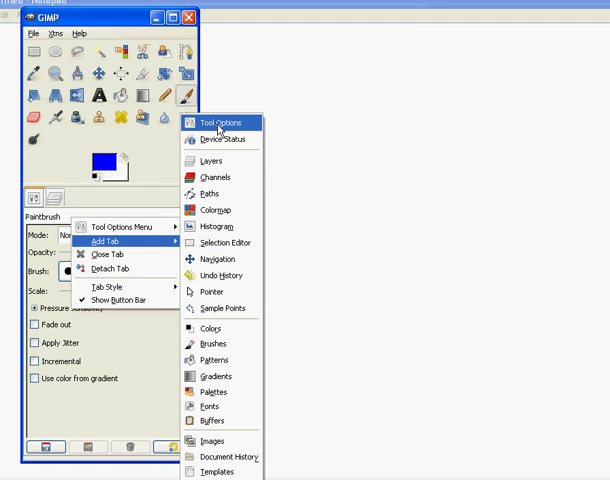
mouse_move(216, 160)
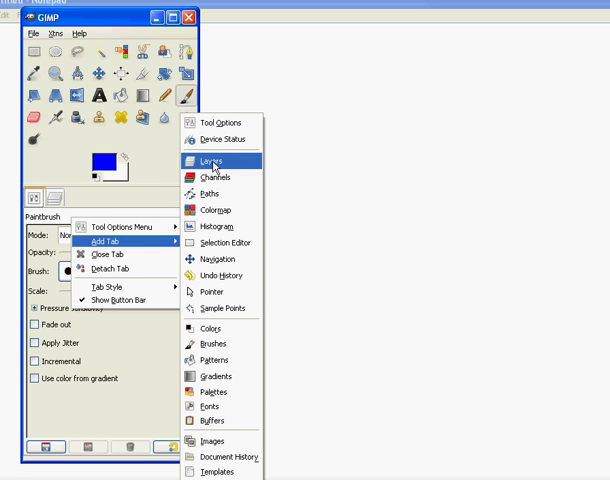
mouse_move(204, 160)
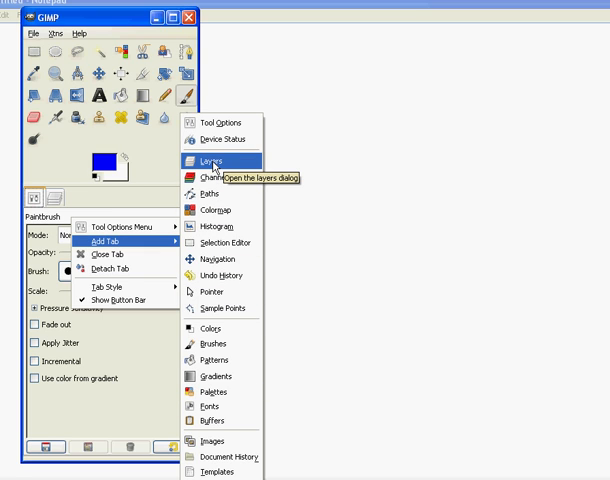
mouse_move(112, 200)
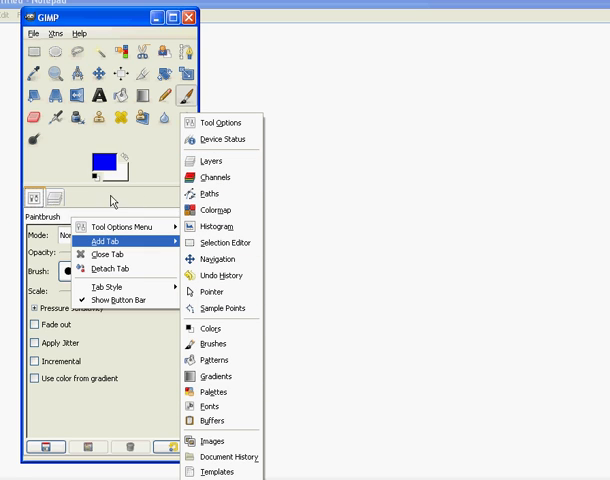
mouse_move(210, 324)
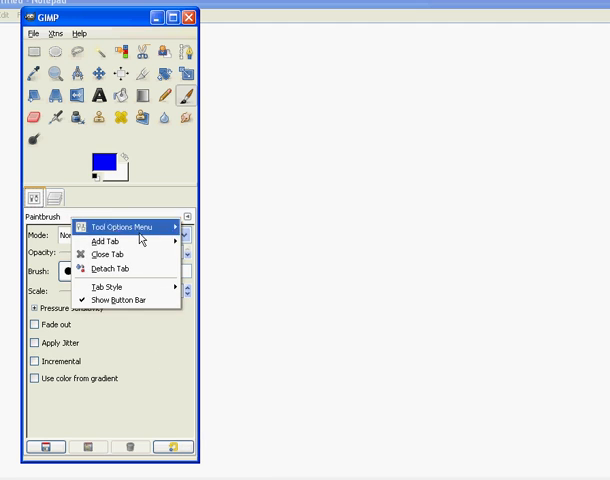
Add the Tools dialog as a tab listing Paintbrush, Ink, Clone and Heal.
click(104, 240)
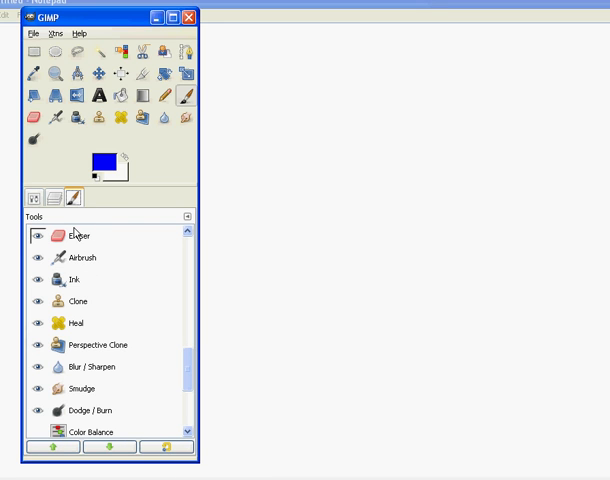
mouse_move(68, 348)
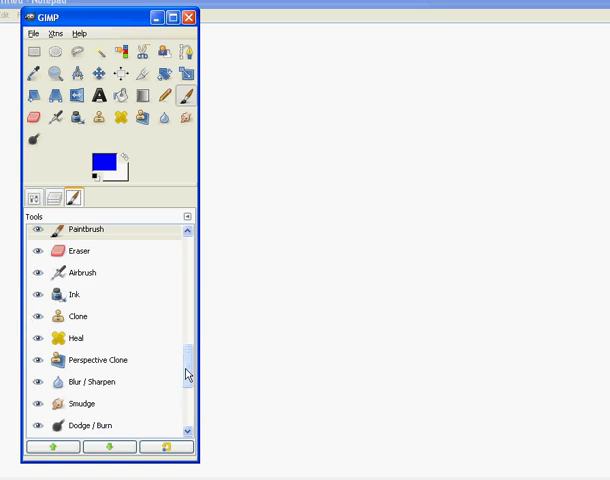
scroll(down, 3)
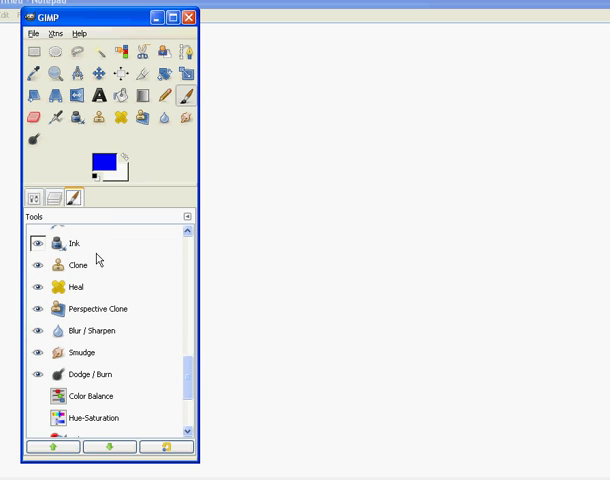
mouse_move(76, 198)
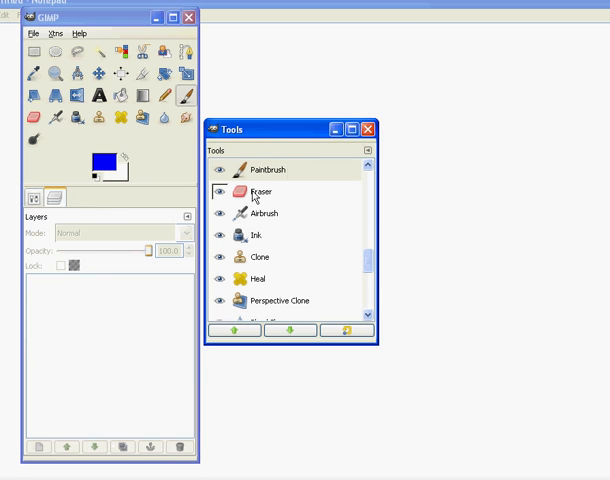
Close the floating Tools and extra Layers windows, leaving the dock on Tool Options.
click(370, 128)
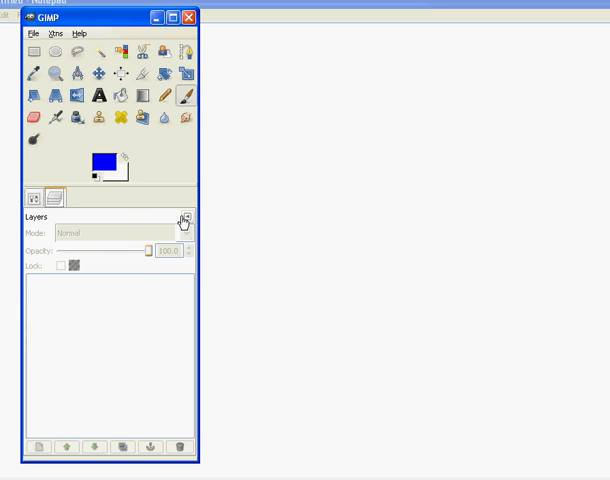
click(184, 216)
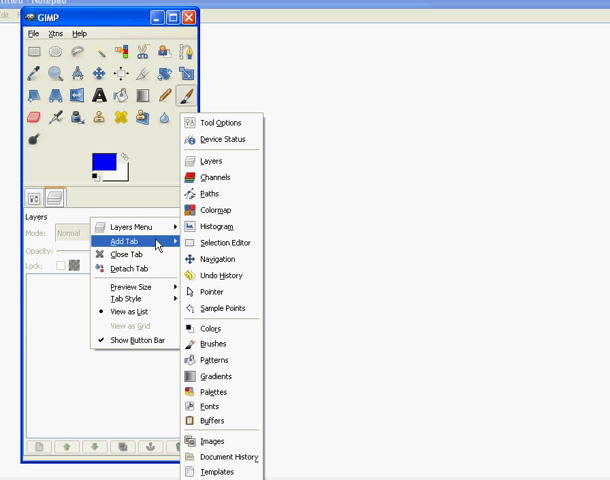
mouse_move(210, 258)
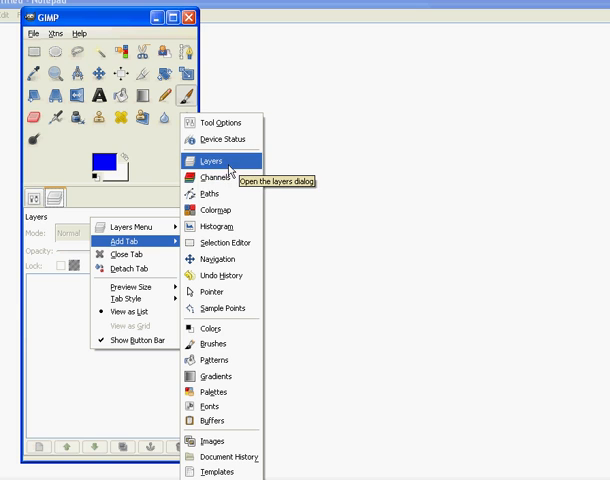
mouse_move(228, 164)
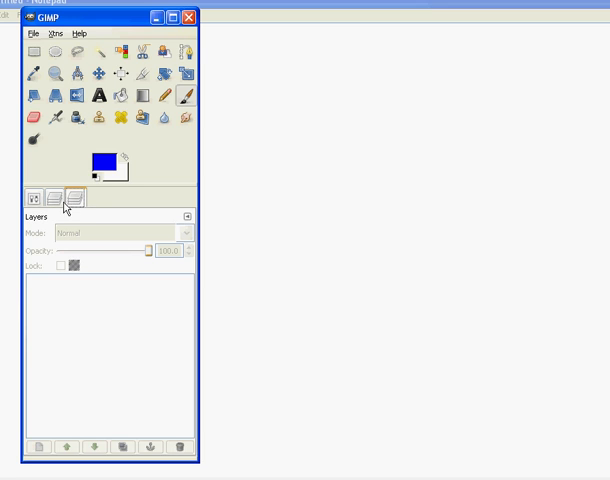
mouse_move(74, 196)
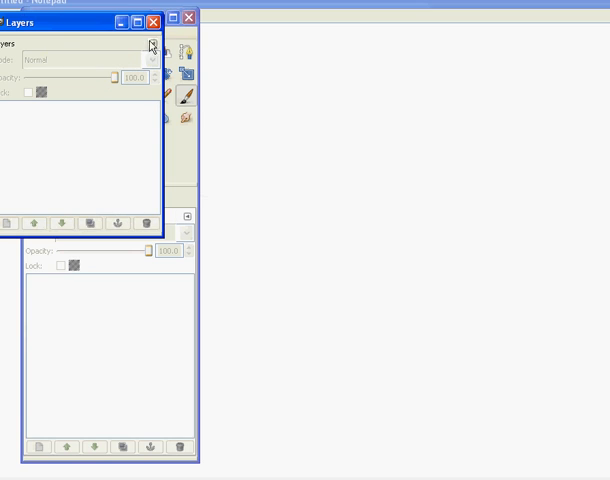
click(152, 18)
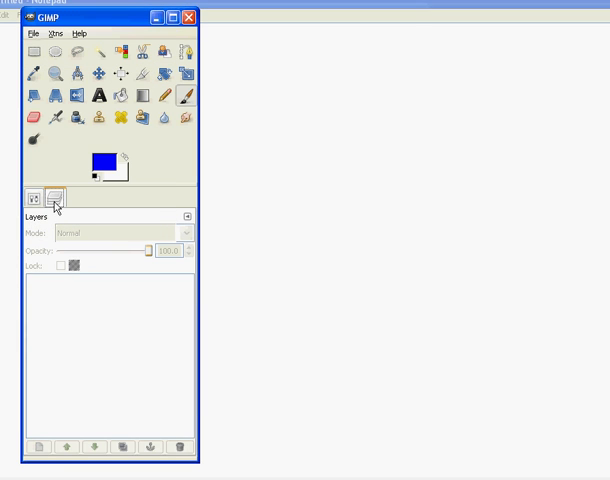
click(32, 200)
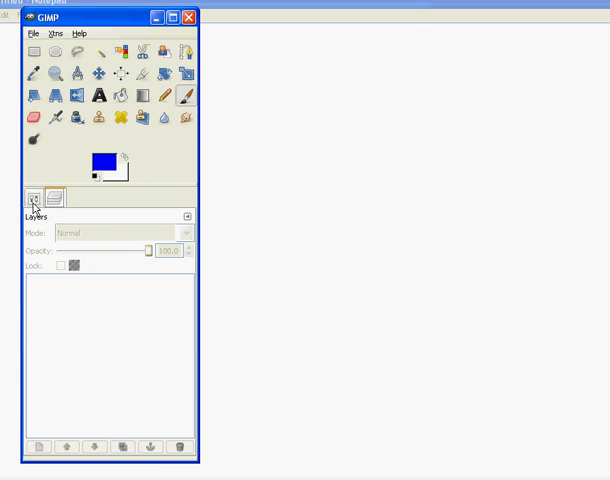
mouse_move(88, 254)
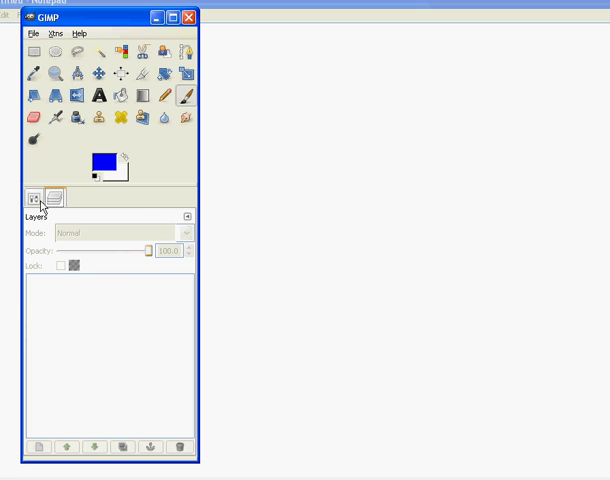
mouse_move(38, 198)
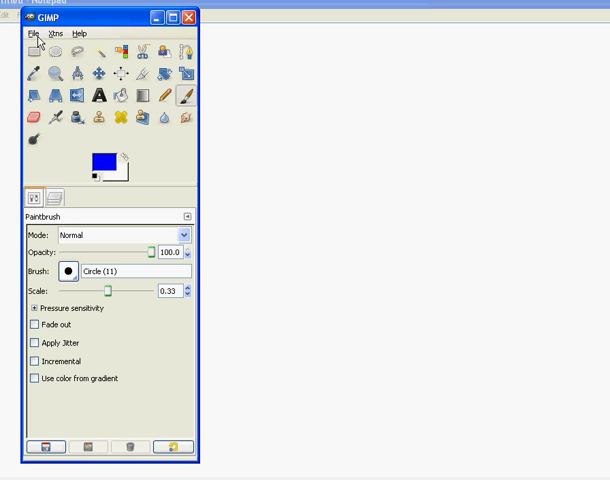
Start a new image set to 300 × 300 pixels.
click(32, 32)
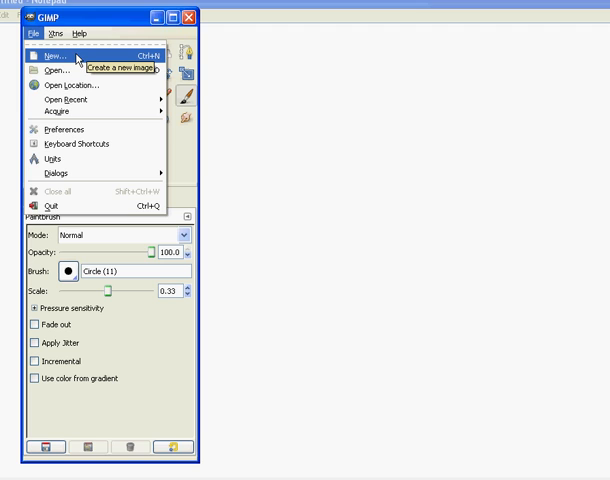
click(50, 56)
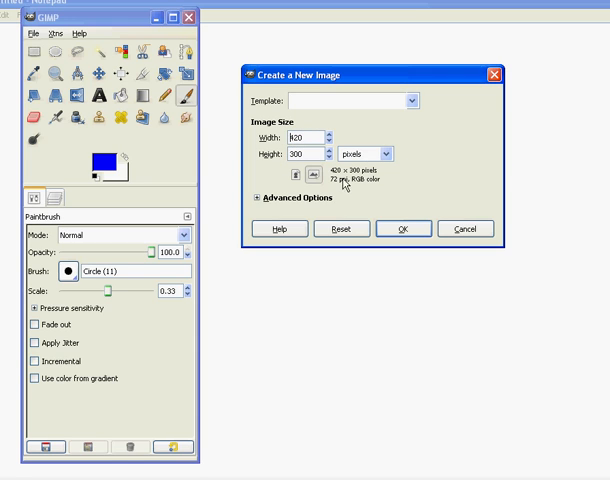
click(308, 152)
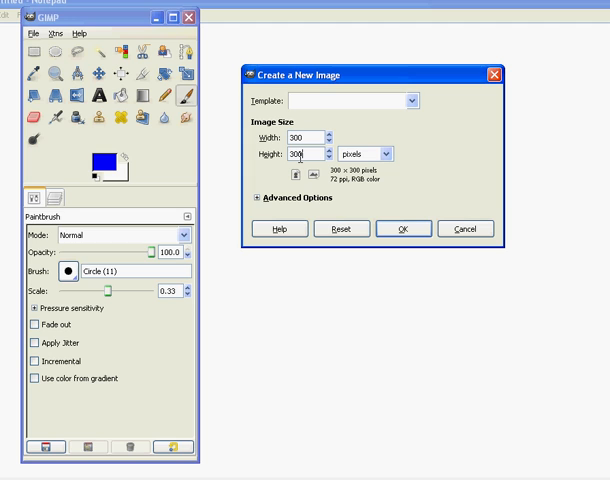
click(410, 100)
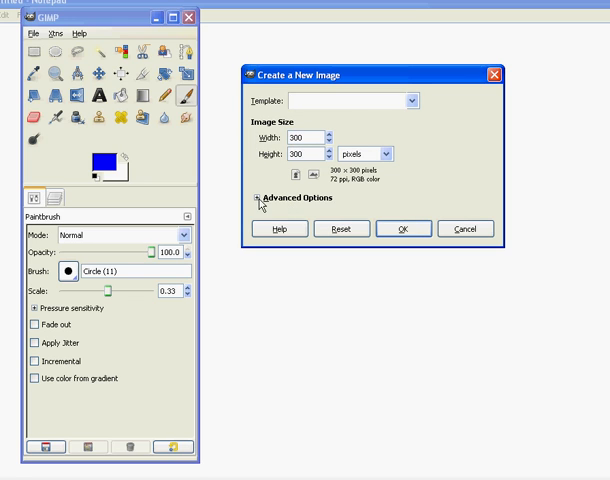
Add the comment 'By loyd' under Advanced Options and create the image.
click(258, 196)
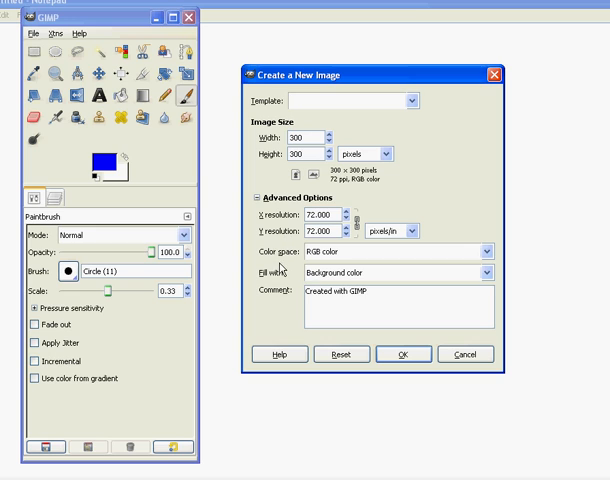
mouse_move(376, 286)
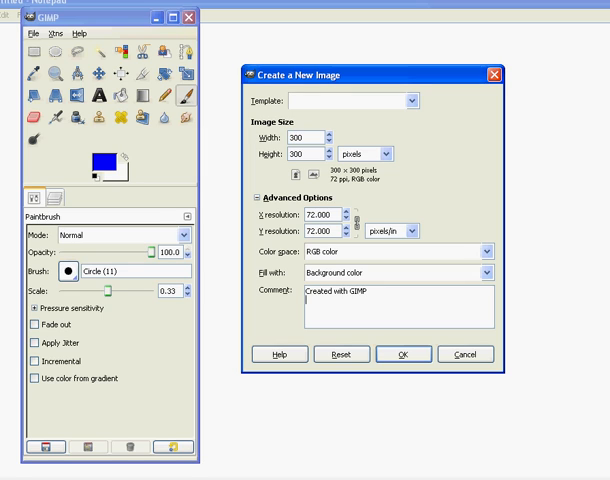
text(By Hunter II)
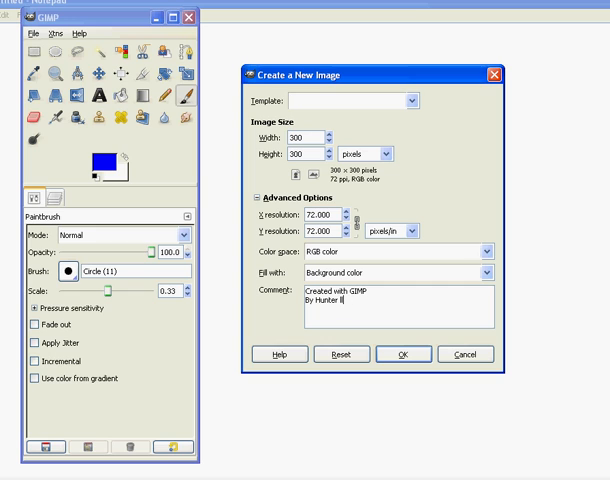
text(loyd)
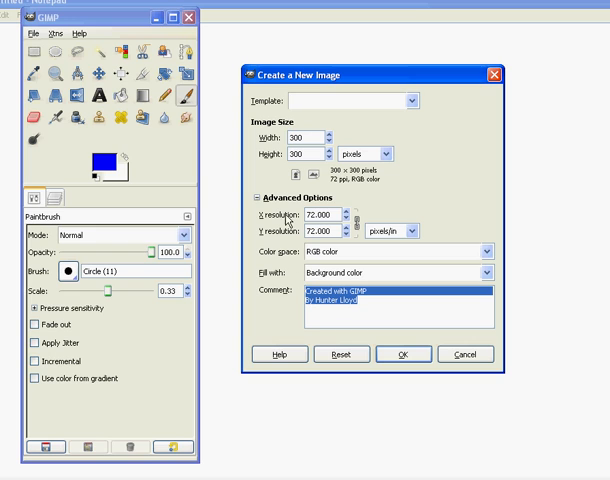
mouse_move(316, 232)
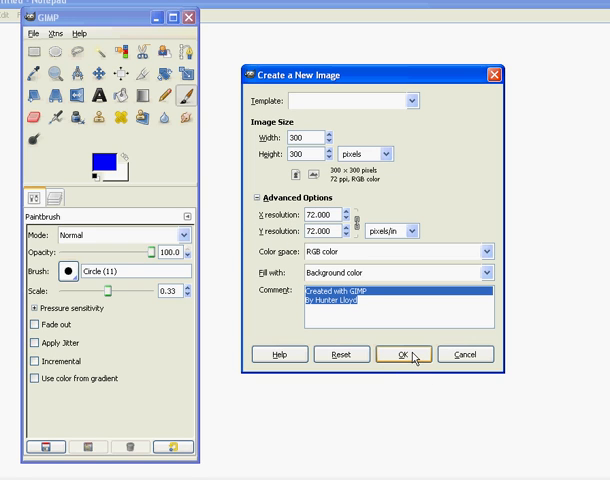
click(404, 356)
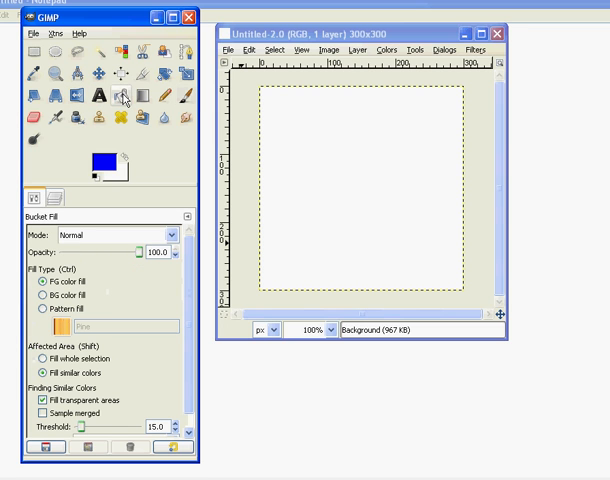
mouse_move(96, 172)
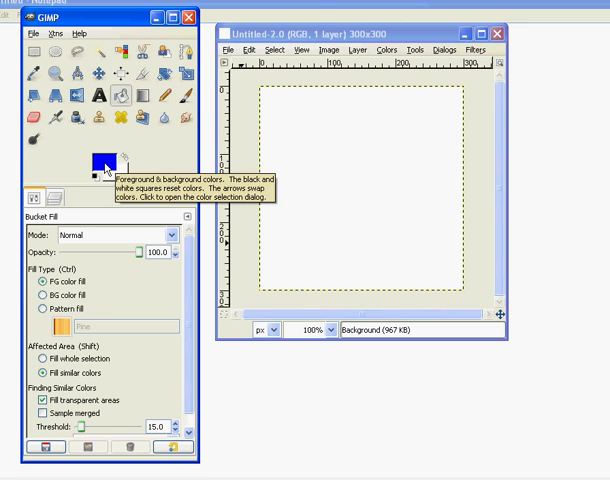
Set the foreground to pure red (FF0000) and bucket-fill the whole canvas.
click(92, 154)
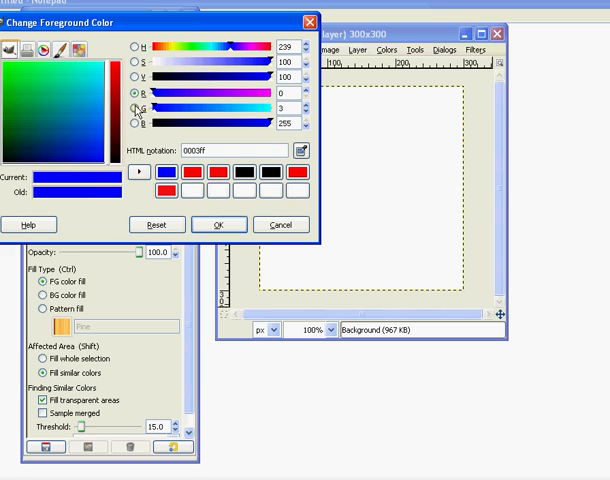
mouse_move(150, 132)
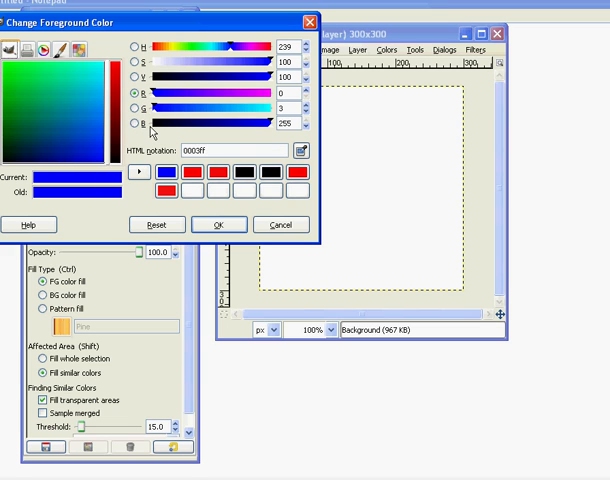
drag(150, 96, 218, 96)
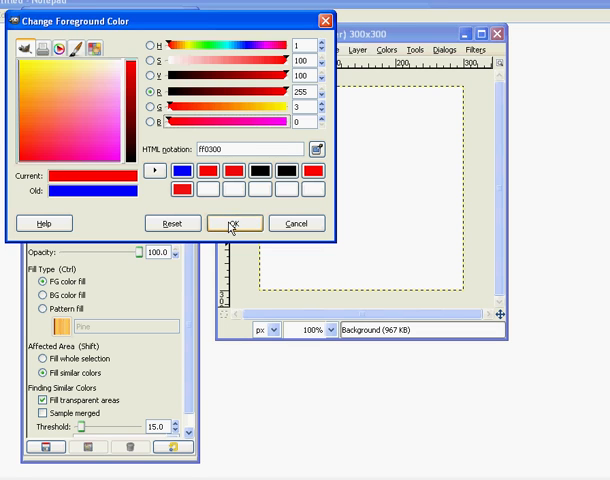
click(236, 224)
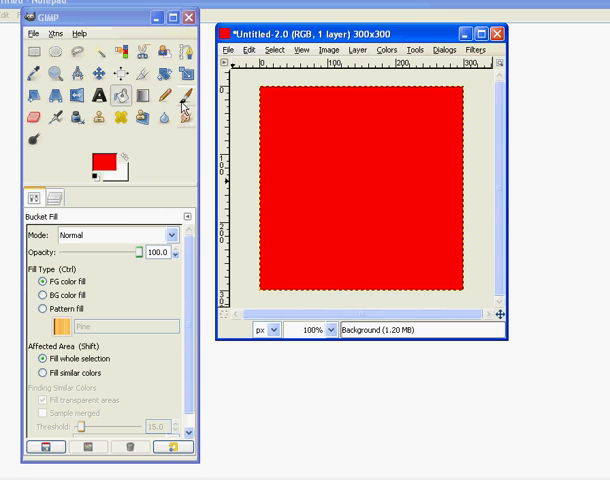
click(176, 96)
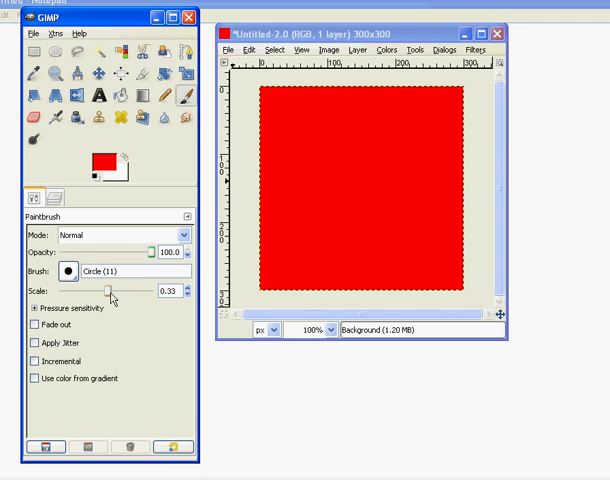
With blue foreground, paint a thin stroke at scale 0.25 and a thick dab on the red canvas.
drag(116, 294, 108, 294)
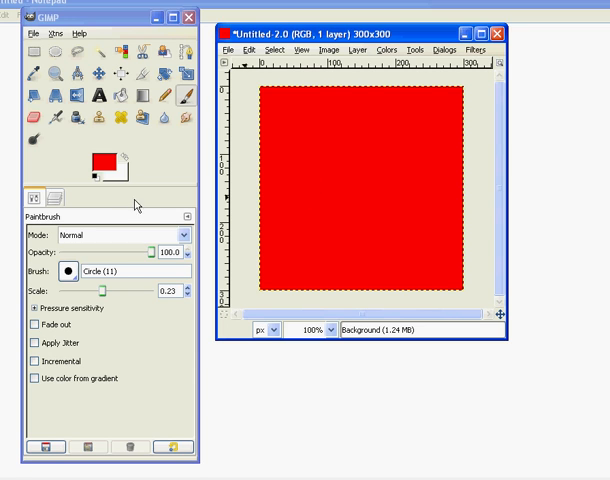
click(98, 160)
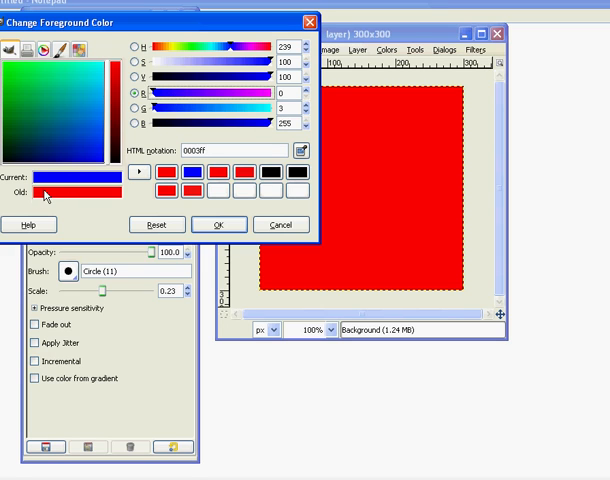
mouse_move(42, 186)
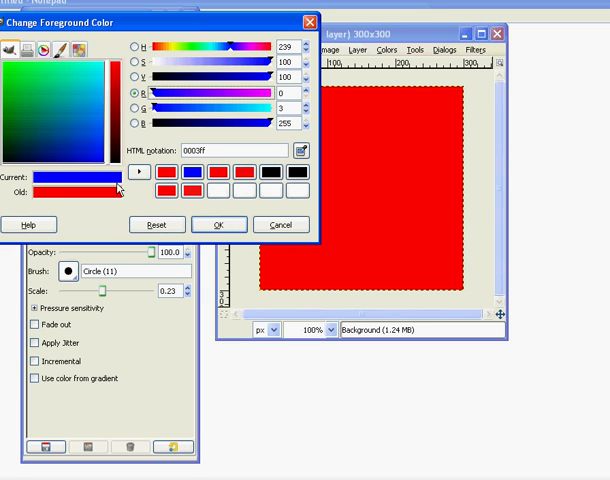
click(220, 224)
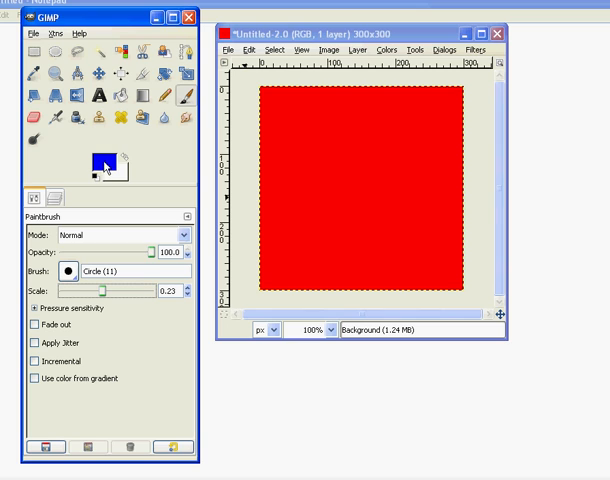
mouse_move(170, 242)
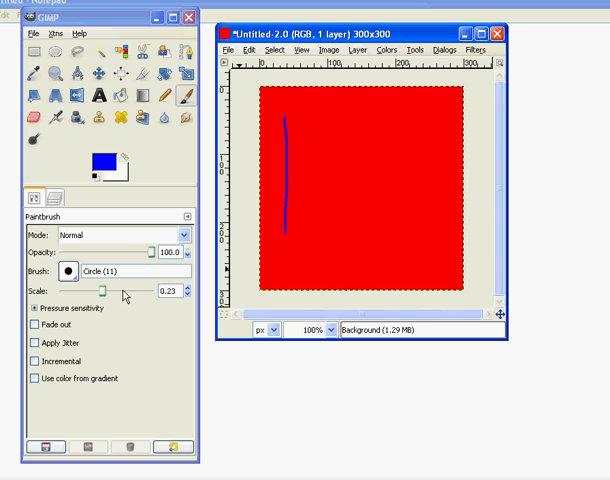
drag(80, 292, 120, 292)
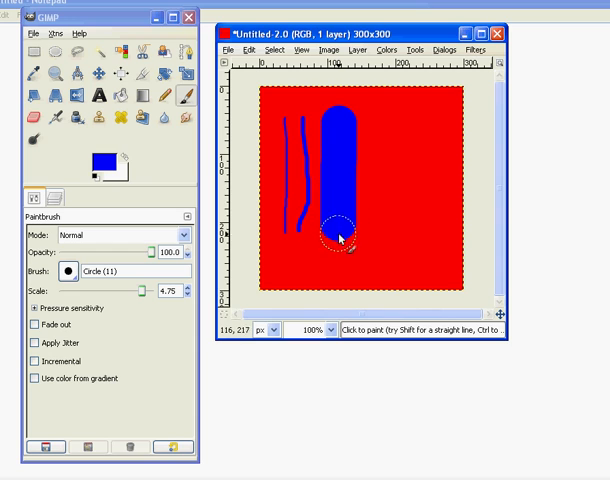
click(340, 236)
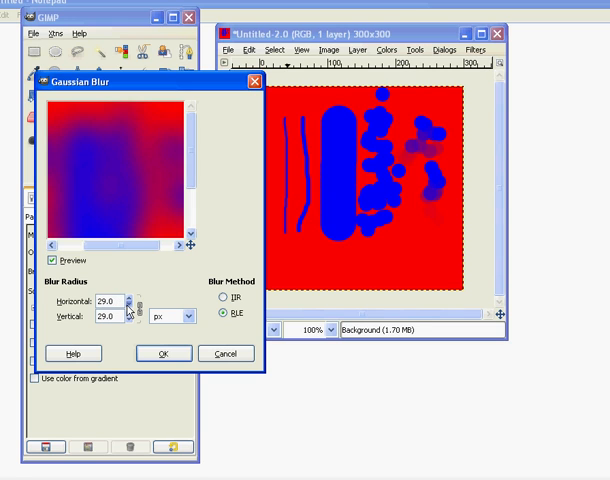
Apply a radius-30 Gaussian blur to the strokes, then show the Layers list.
click(132, 296)
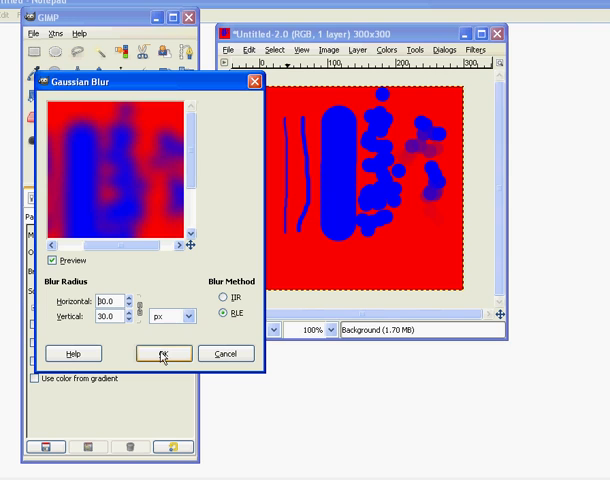
click(160, 352)
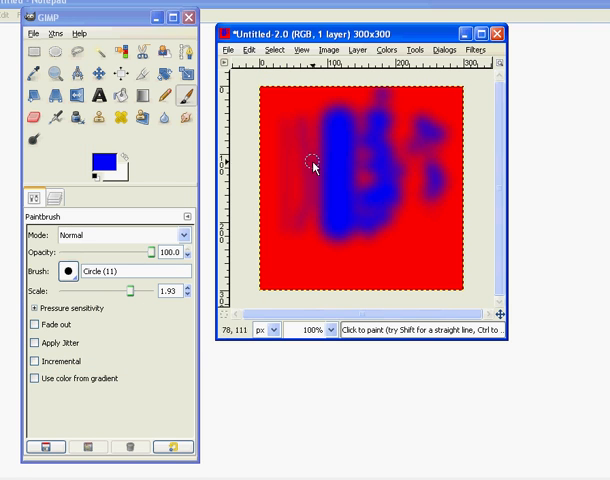
mouse_move(424, 200)
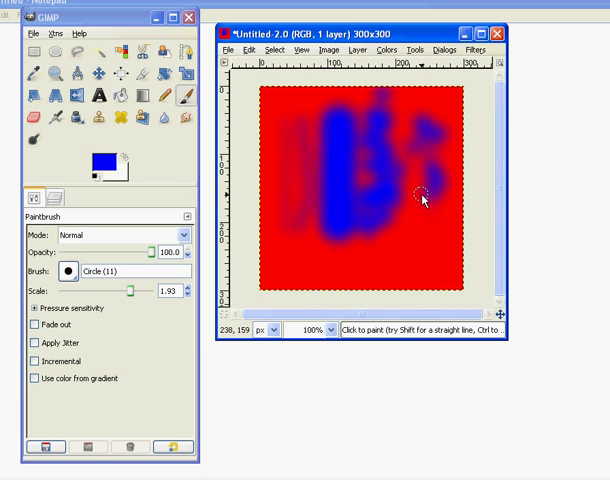
click(250, 50)
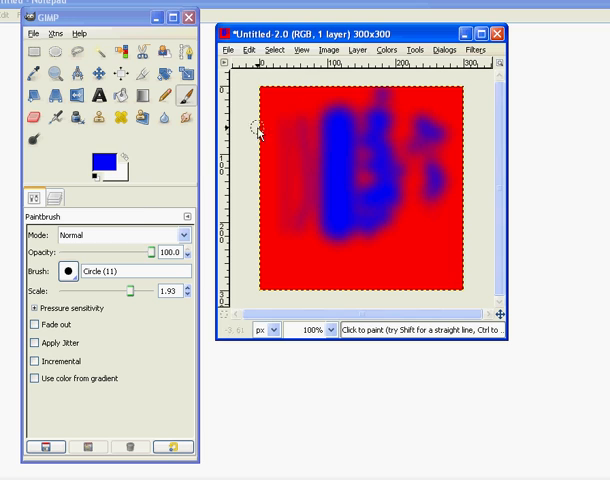
mouse_move(410, 168)
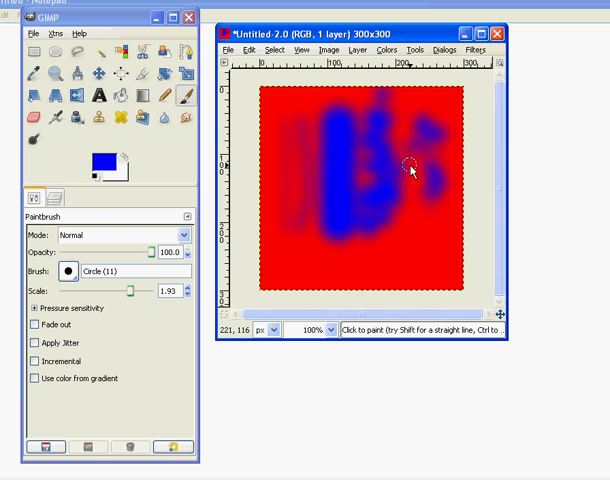
mouse_move(358, 166)
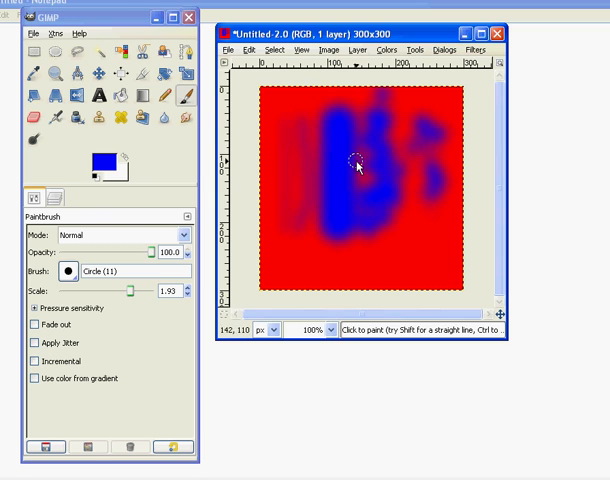
click(54, 198)
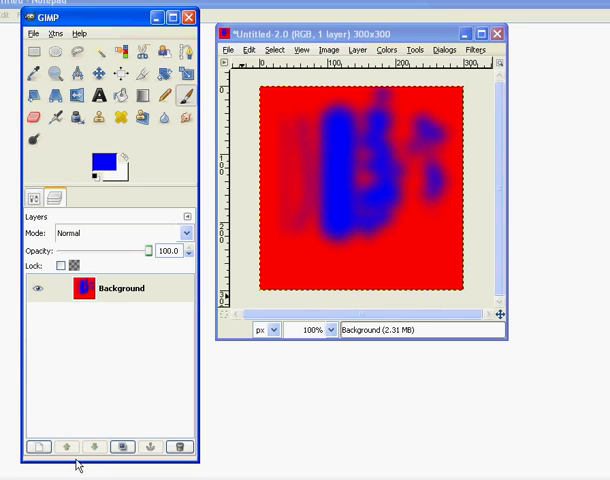
mouse_move(36, 448)
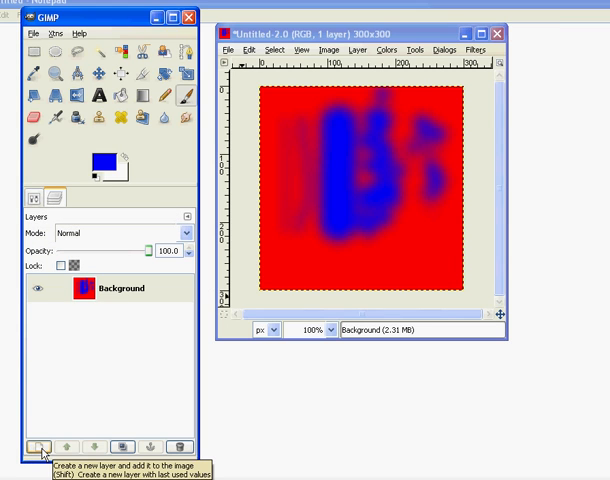
Add a new transparent layer above the blurred background.
click(36, 446)
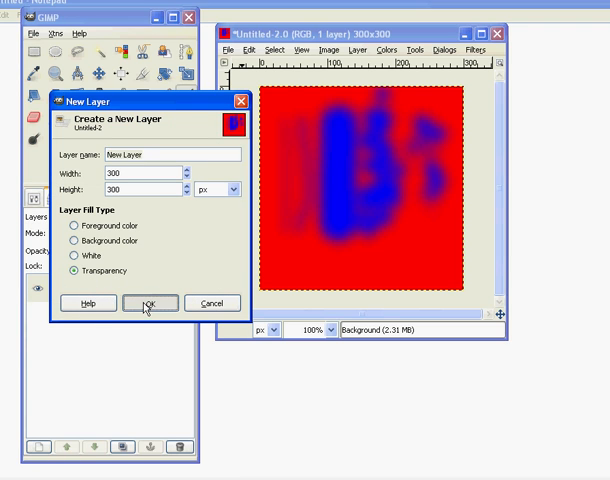
click(152, 304)
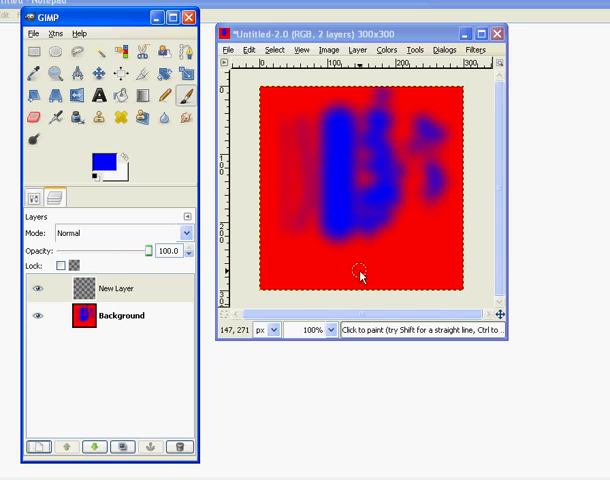
mouse_move(356, 276)
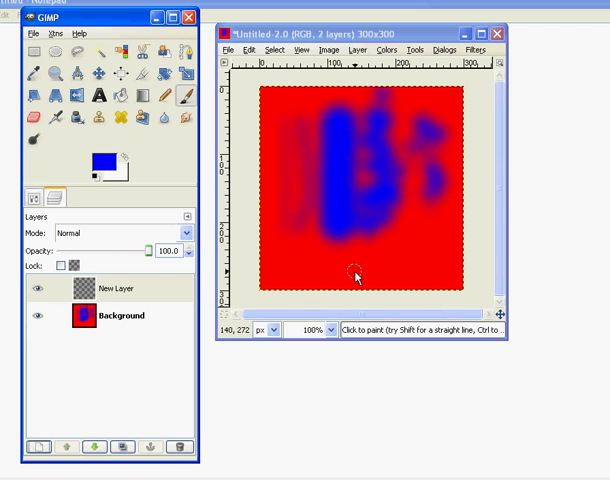
click(84, 148)
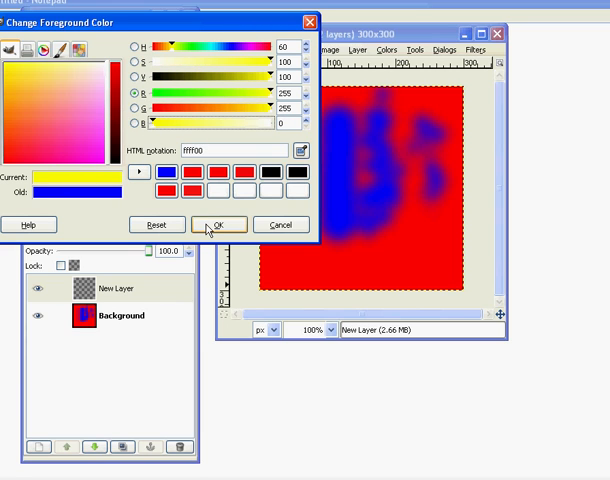
Paint yellow strokes on the new layer and select that layer.
click(220, 224)
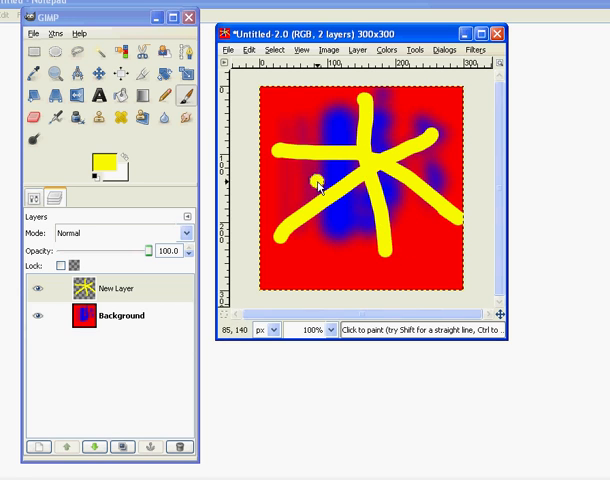
drag(316, 184, 378, 222)
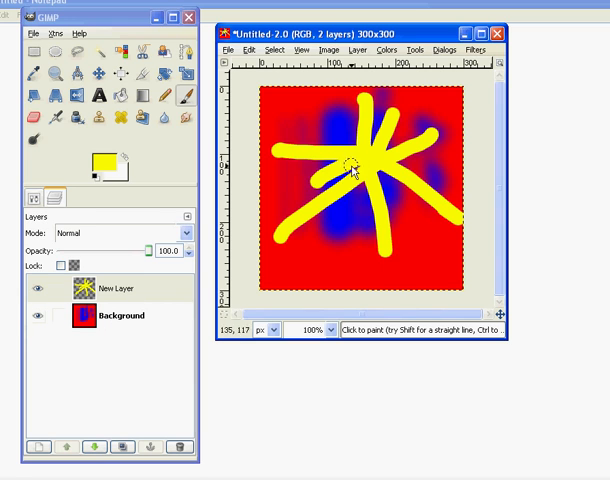
click(114, 288)
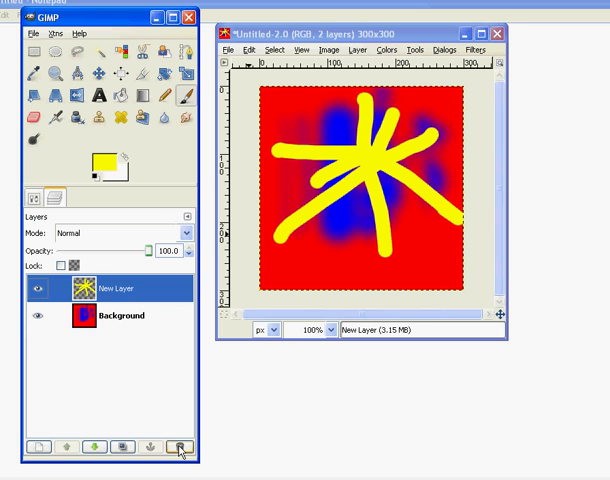
Delete the yellow-cross layer, add a new transparent layer and paint vertical yellow strokes.
click(178, 448)
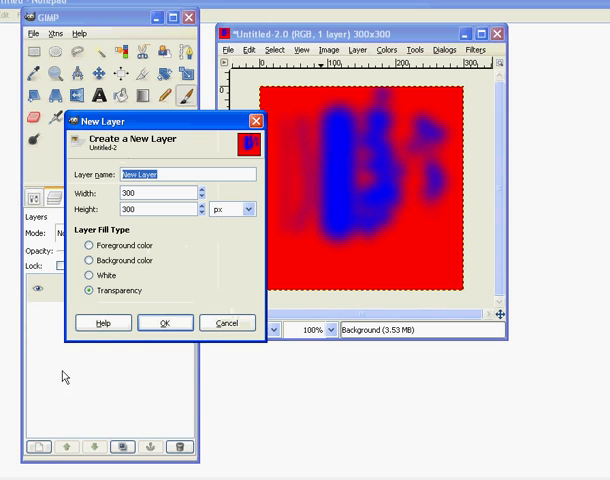
click(164, 322)
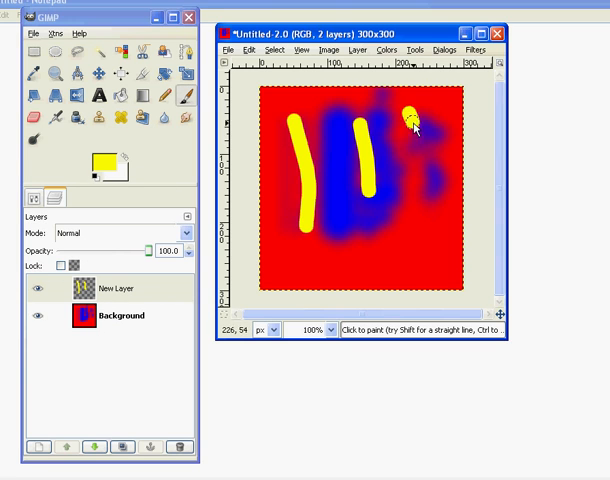
drag(420, 120, 420, 200)
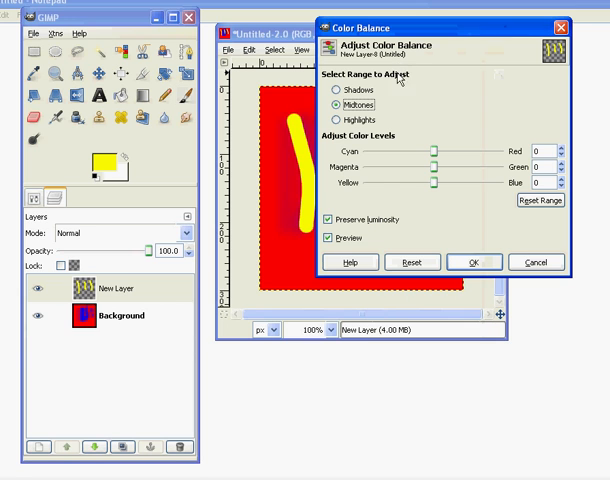
Shift the midtone Cyan–Red and Magenta–Green balance and apply the Color Balance adjustment.
drag(434, 152, 490, 152)
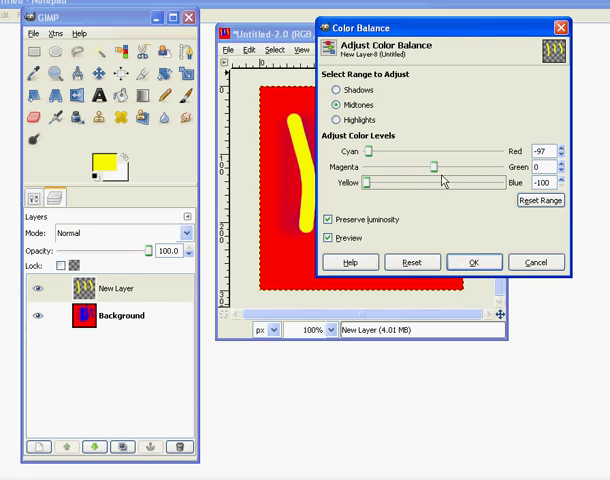
drag(432, 166, 462, 166)
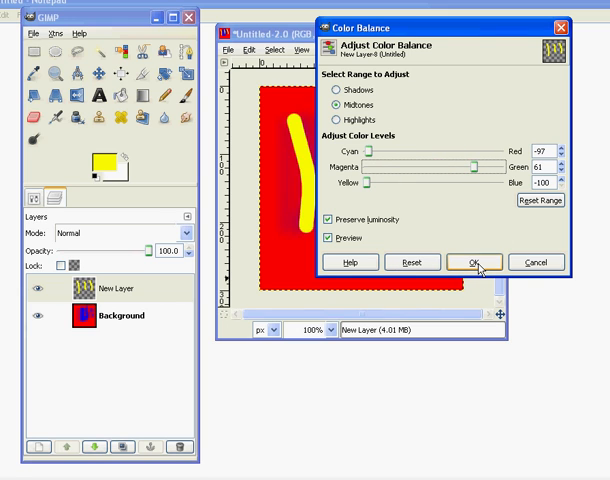
click(470, 262)
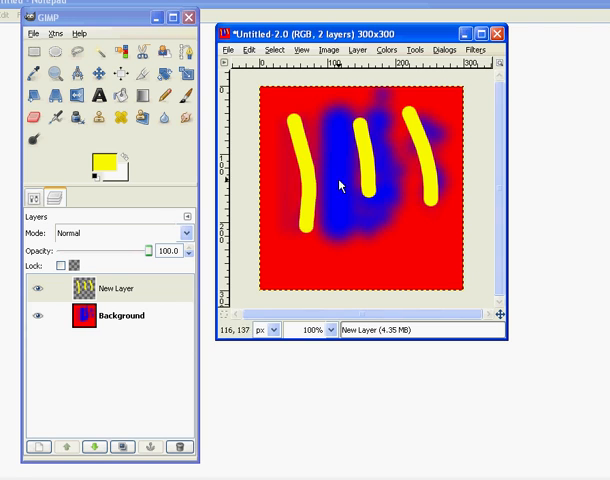
mouse_move(362, 140)
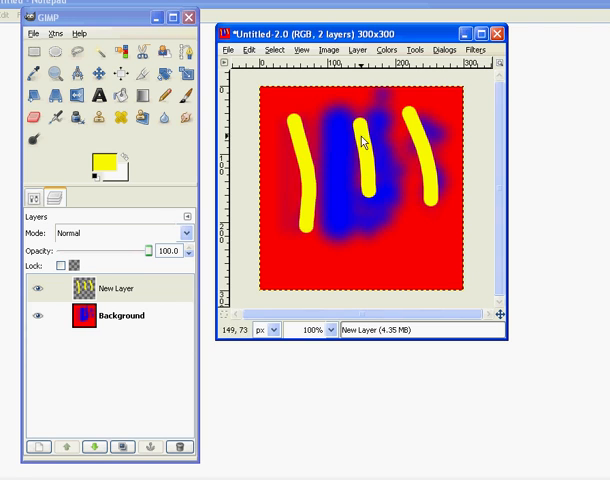
mouse_move(364, 82)
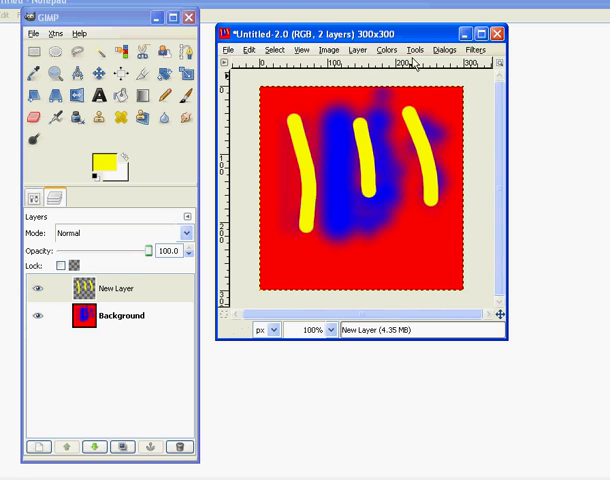
click(414, 50)
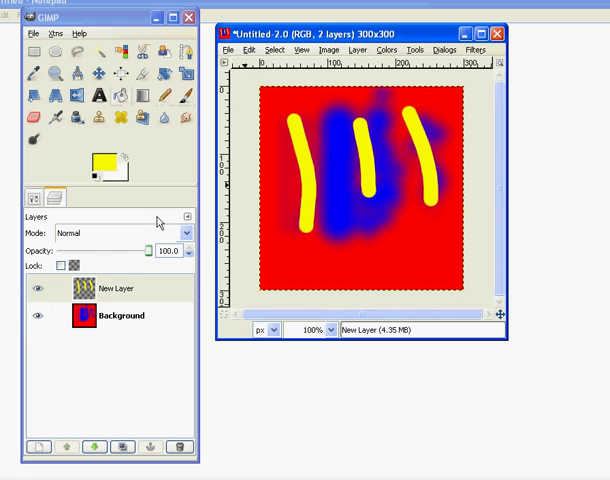
mouse_move(336, 160)
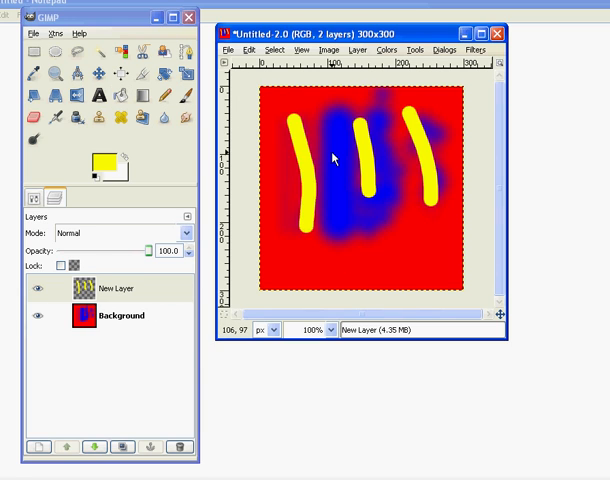
mouse_move(456, 96)
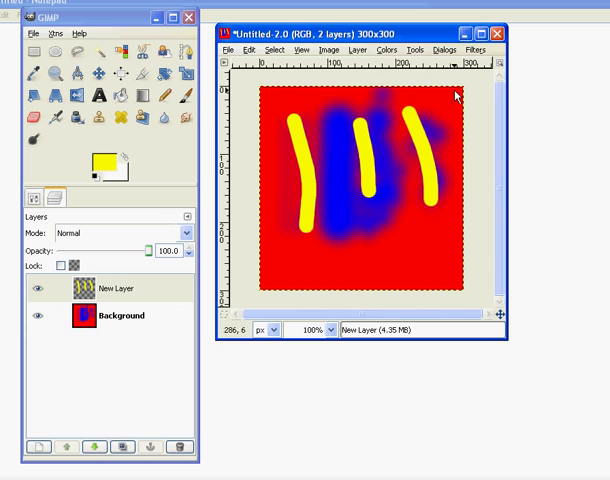